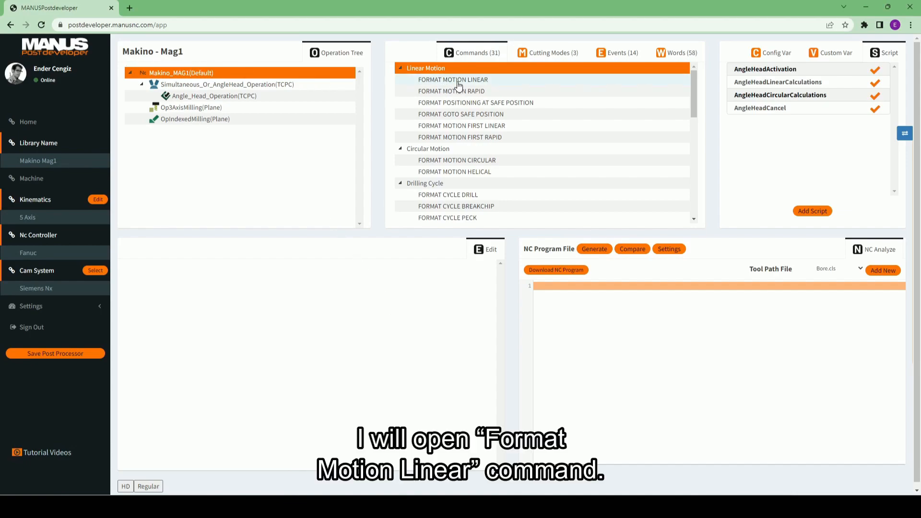
- Load FORMAT MOTION LINEAR into the Edit panel, showing ToolDiameterComp first in its word line
click(452, 80)
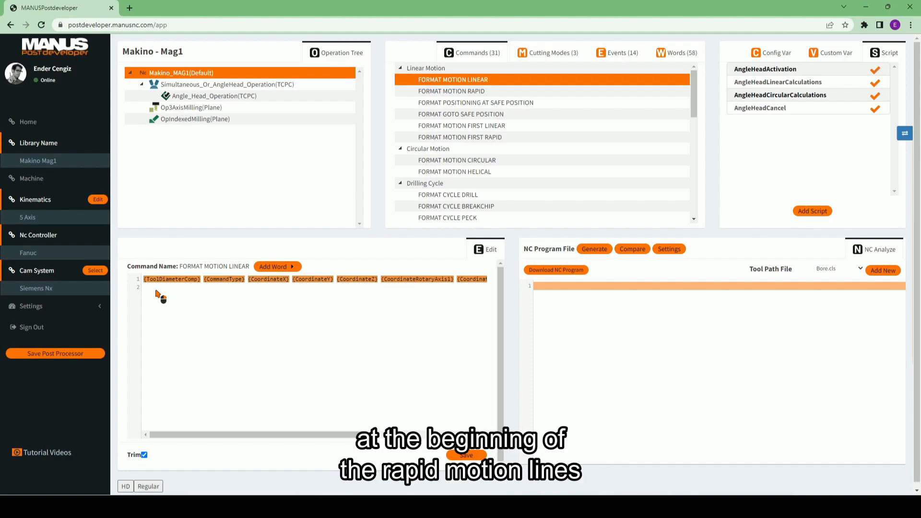
- Load FORMAT MOTION RAPID, whose word line also begins with ToolDiameterComp
click(452, 91)
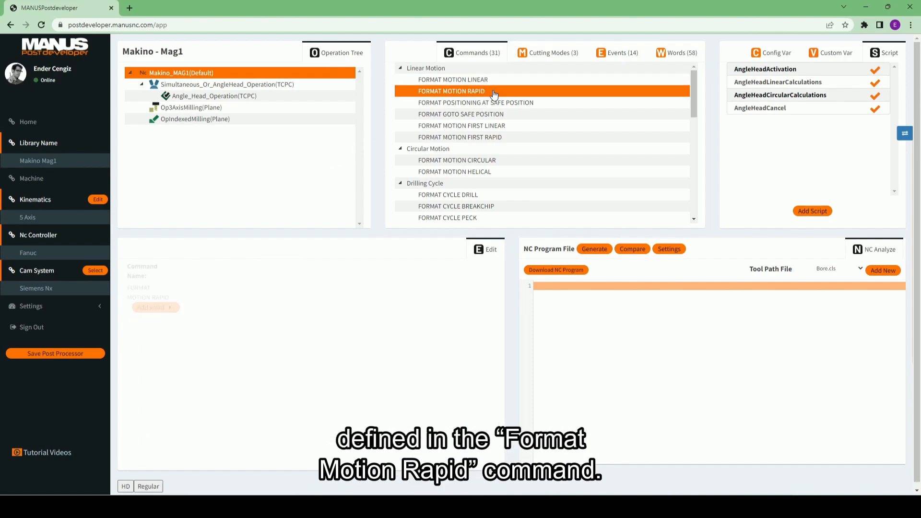
click(451, 91)
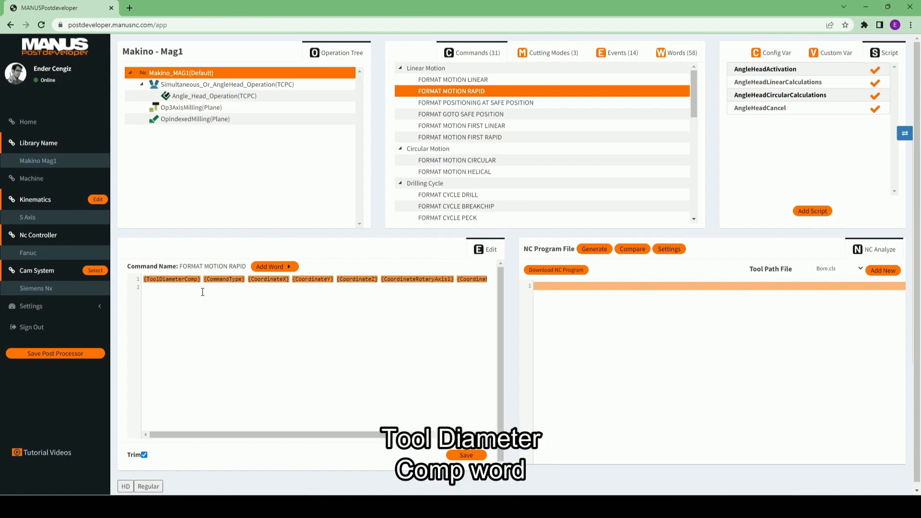
- Compare FORMAT MOTION CIRCULAR and HELICAL word lines, then return to CIRCULAR and LINEAR
click(457, 161)
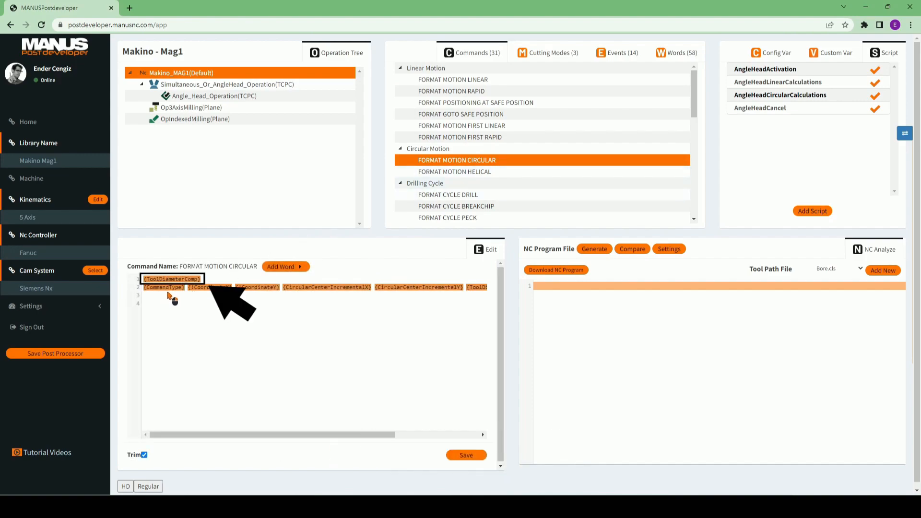
click(455, 172)
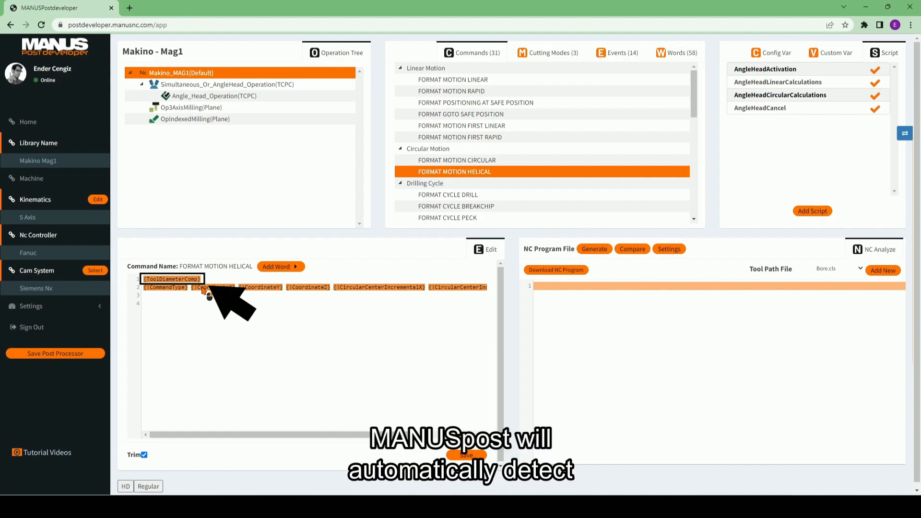
mouse_move(511, 163)
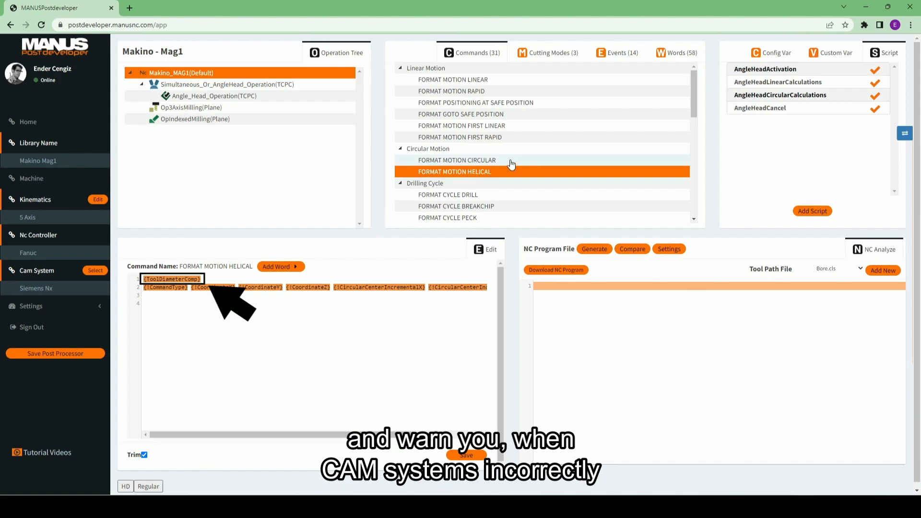
click(457, 160)
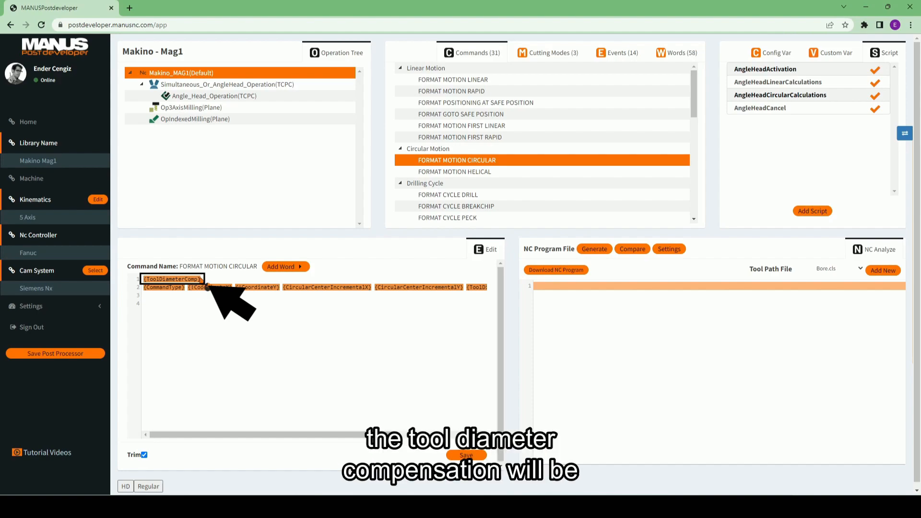
mouse_move(501, 85)
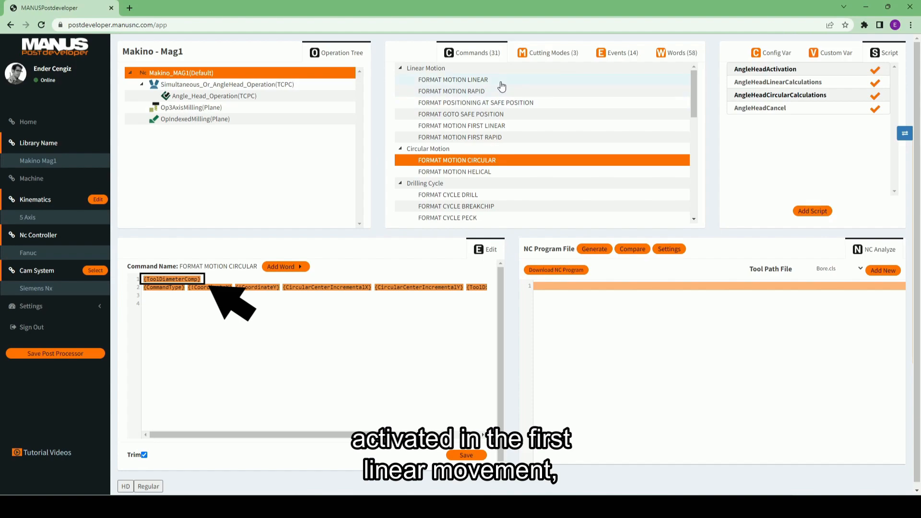
click(452, 80)
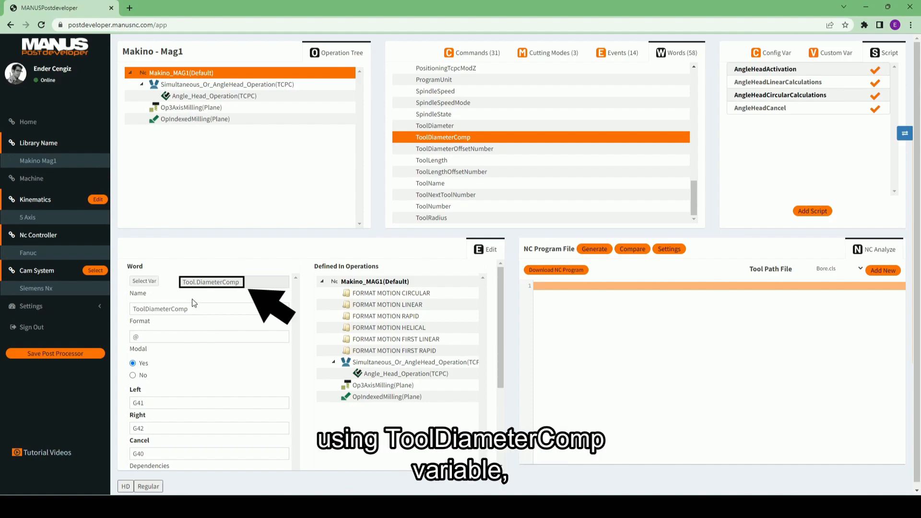
mouse_move(235, 294)
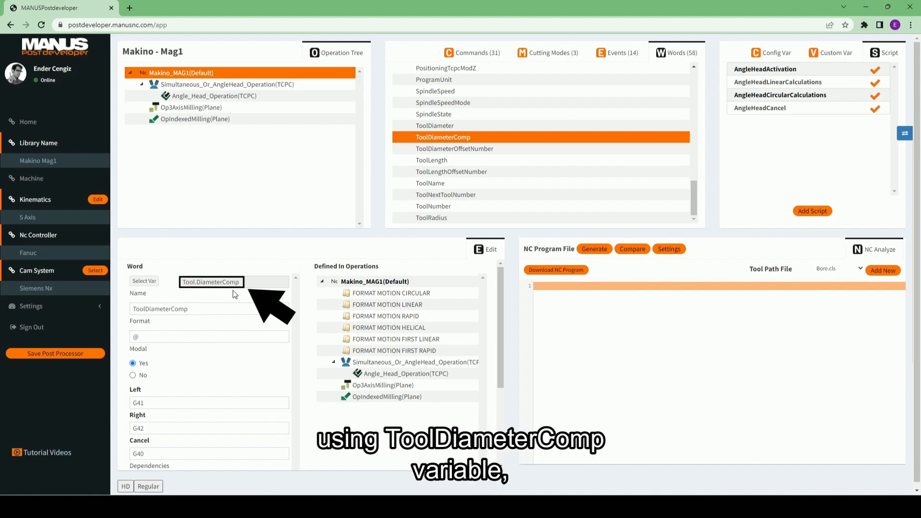